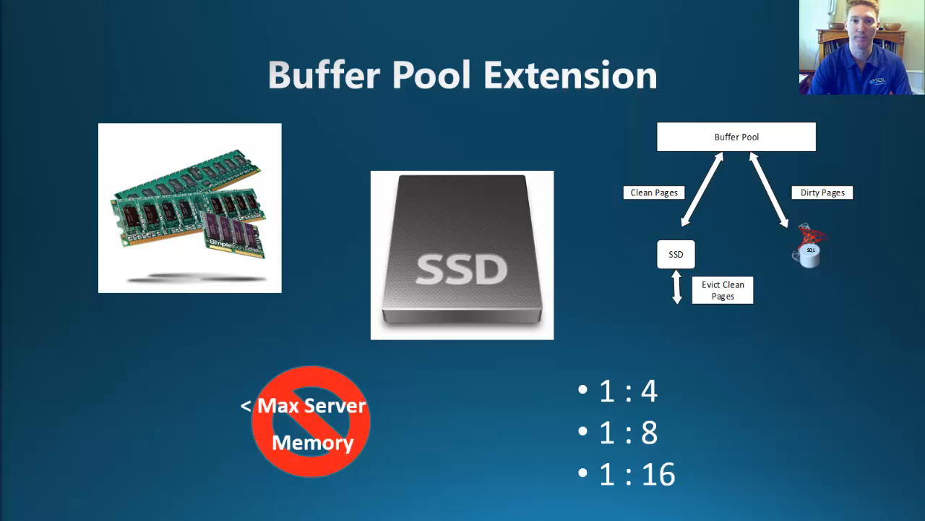
Run the Step 1 checks: max server memory 1024 MB, buffer pool 0.9 GB, extension disabled
key(right)
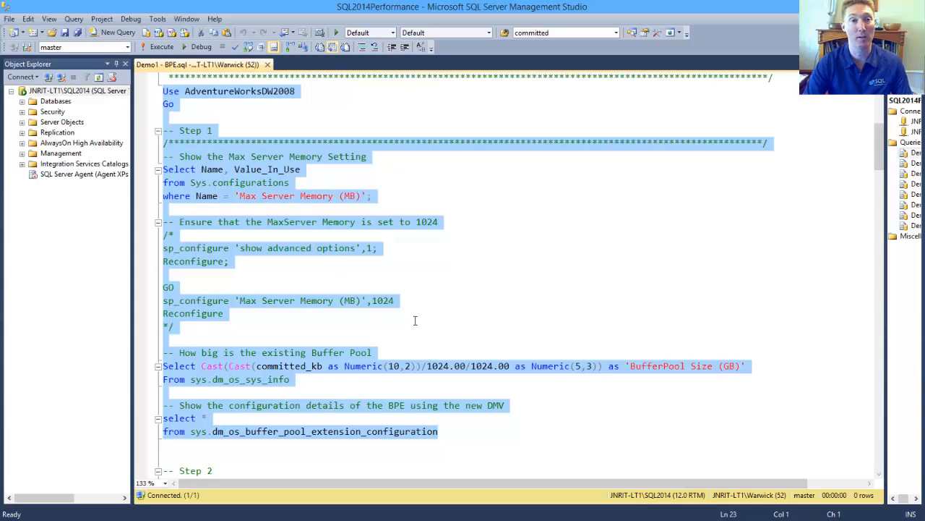
mouse_move(403, 333)
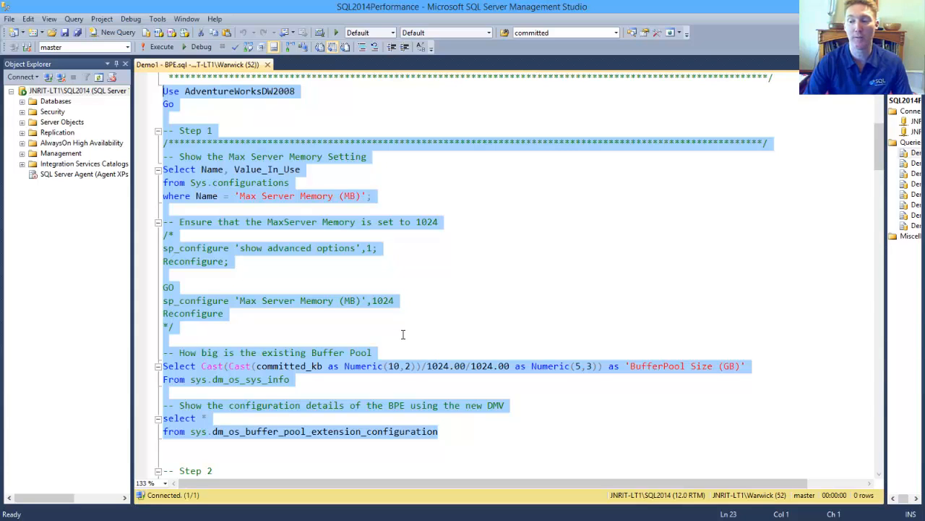
click(161, 46)
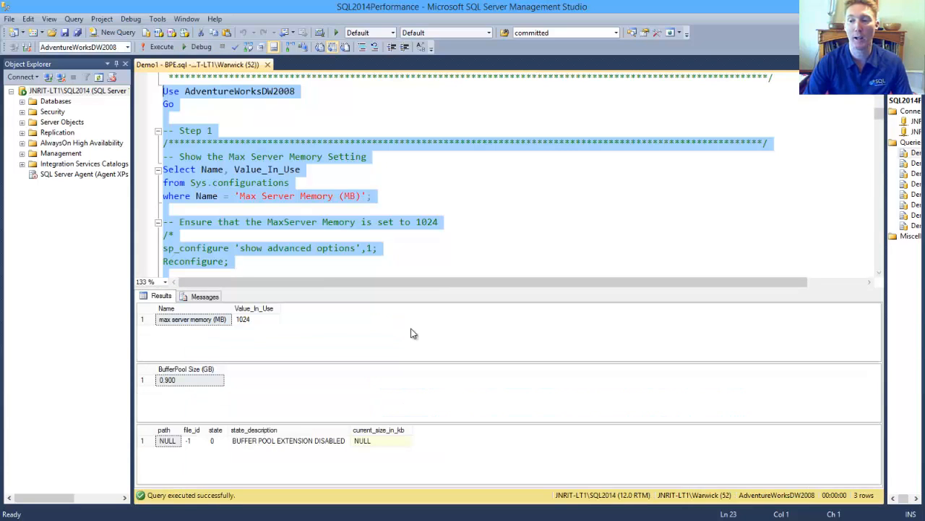
mouse_move(214, 334)
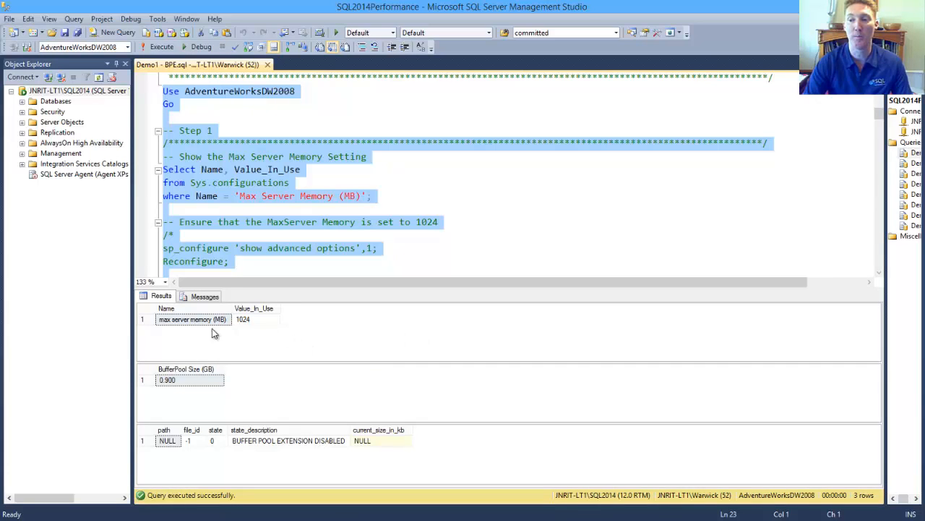
click(242, 319)
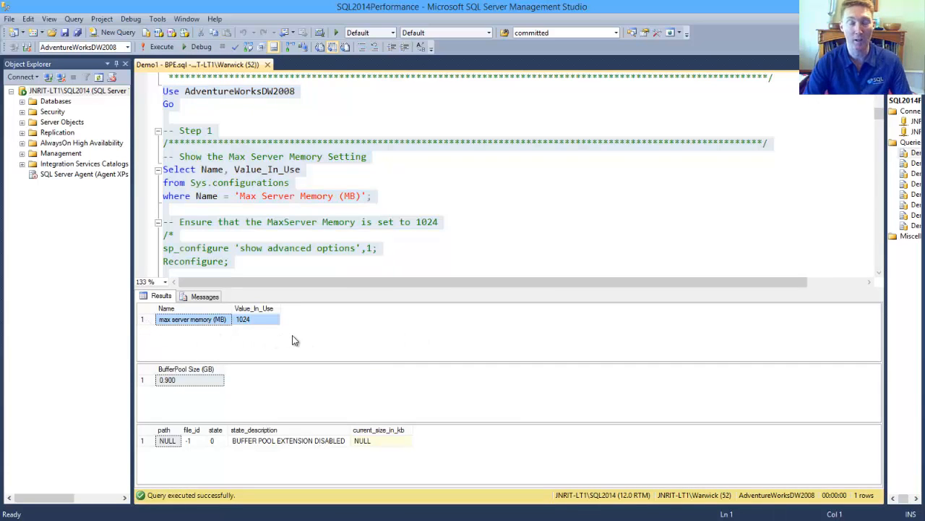
mouse_move(182, 388)
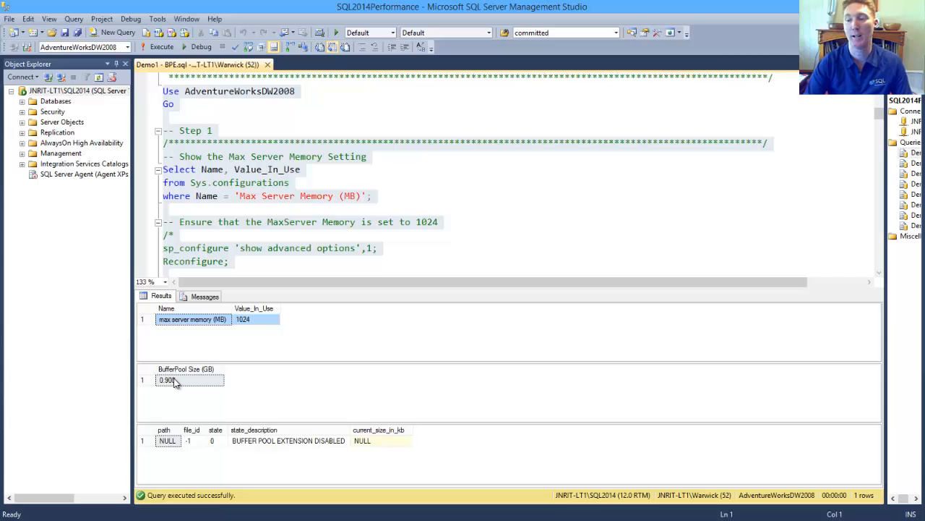
mouse_move(181, 386)
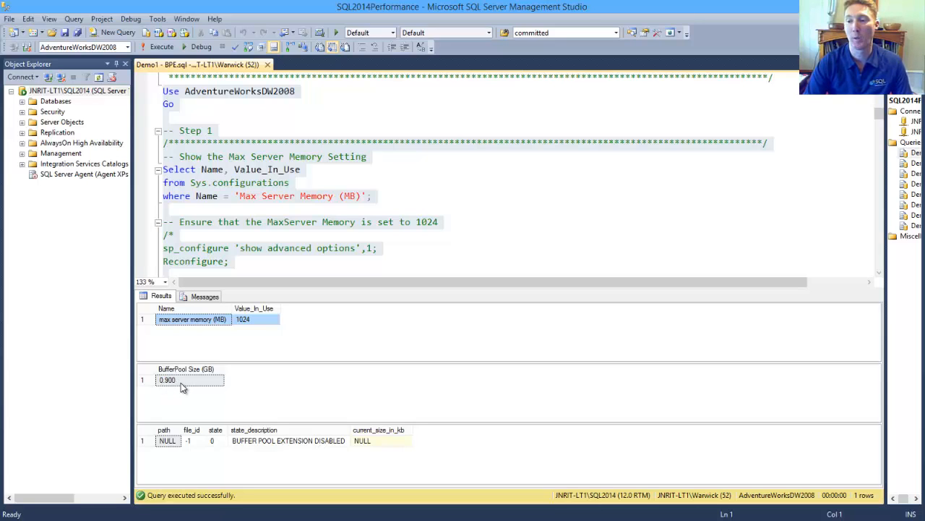
mouse_move(274, 331)
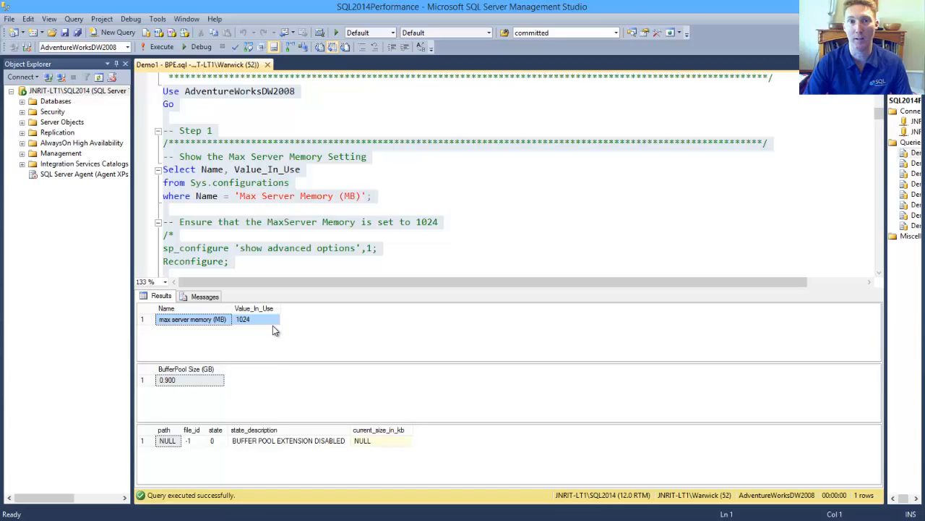
mouse_move(220, 371)
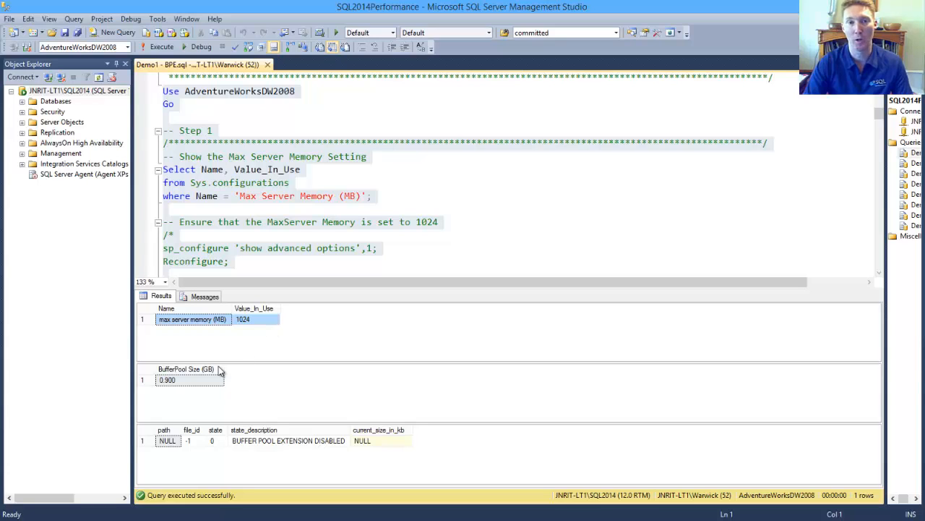
mouse_move(278, 441)
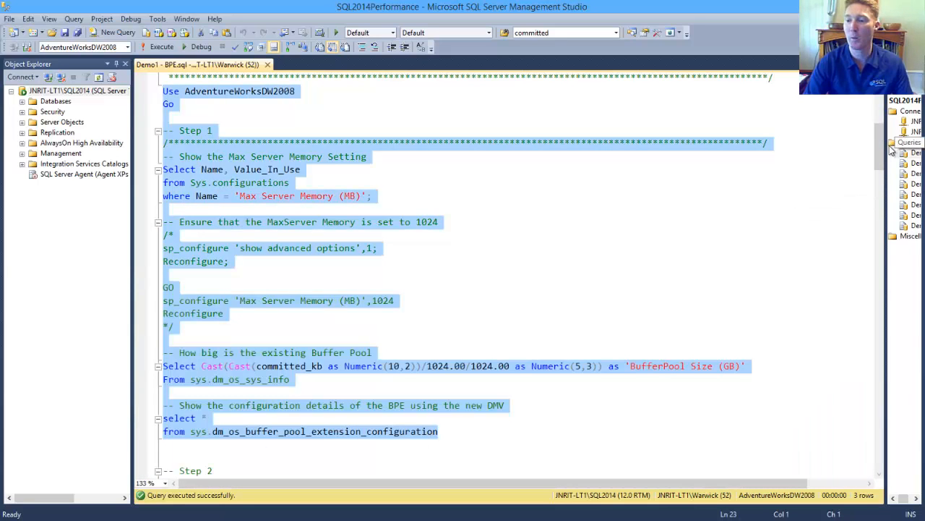
scroll(down, 3)
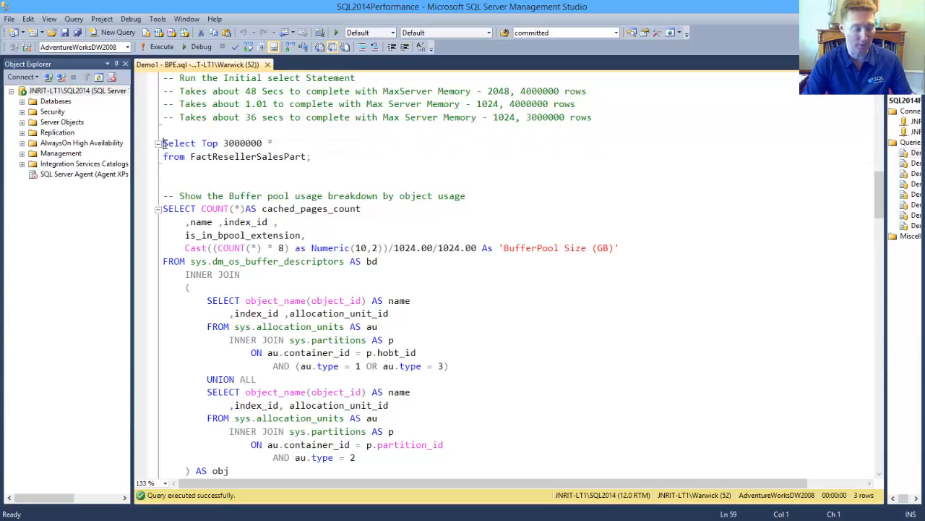
Read 3,000,000 FactResellerSalesPart rows and list cached pages per object, about 0.67 GB
drag(163, 142, 188, 288)
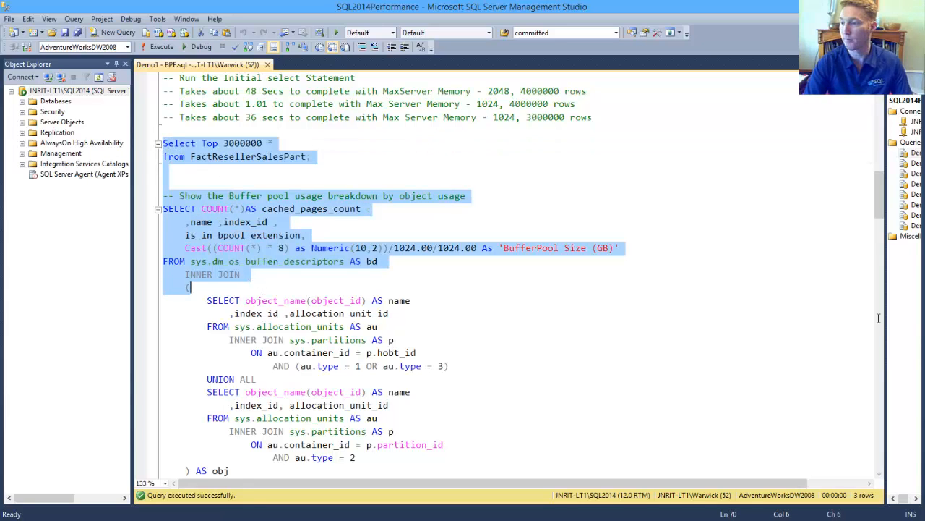
scroll(down, 3)
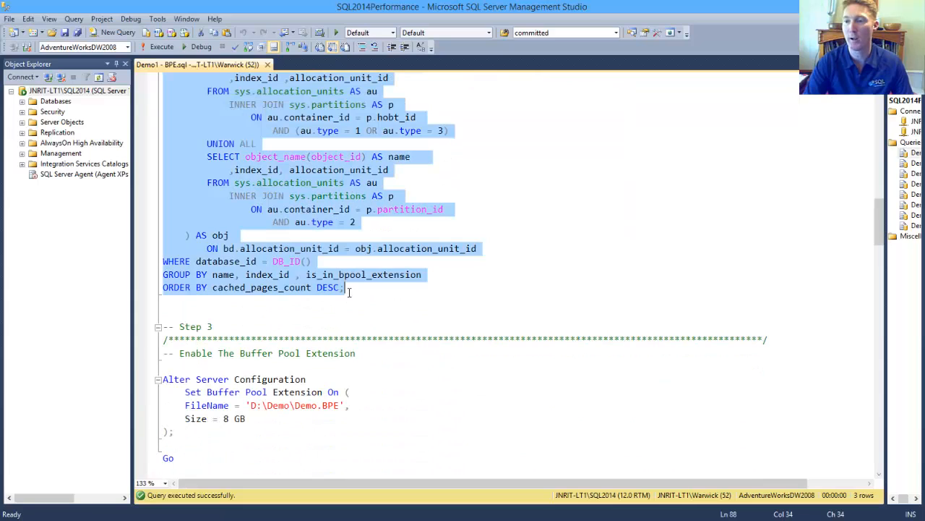
click(161, 46)
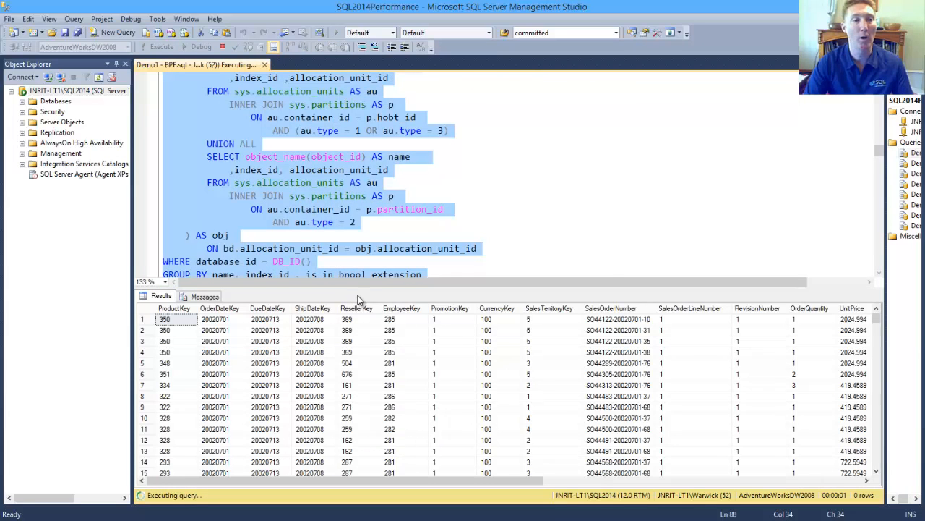
mouse_move(678, 214)
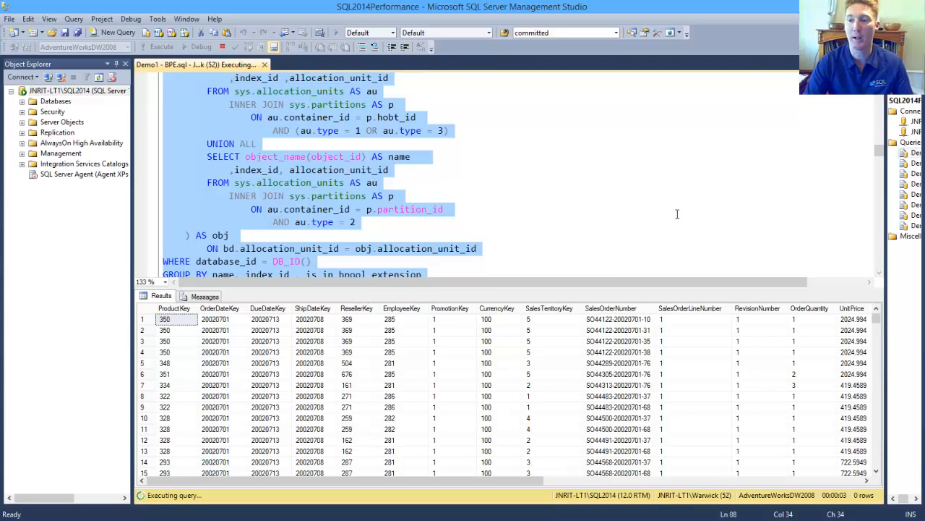
mouse_move(611, 223)
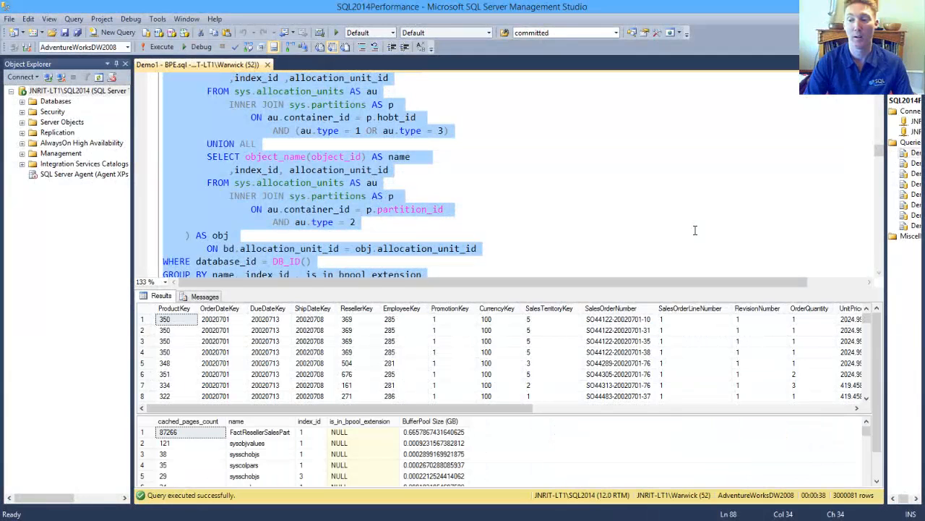
mouse_move(596, 296)
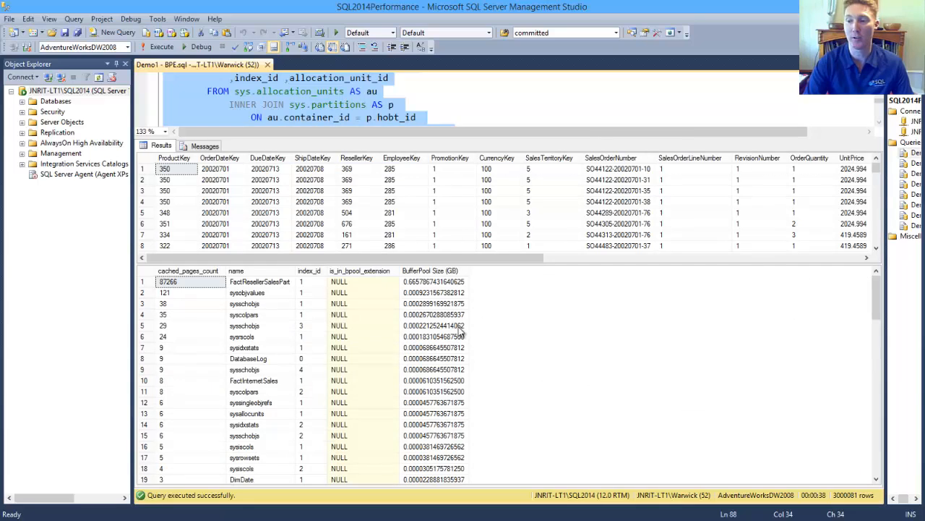
click(166, 282)
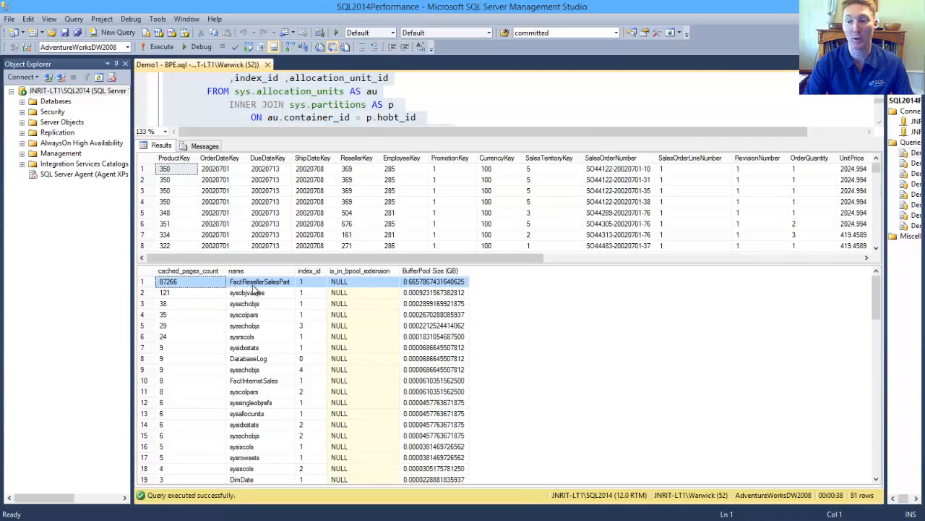
mouse_move(273, 287)
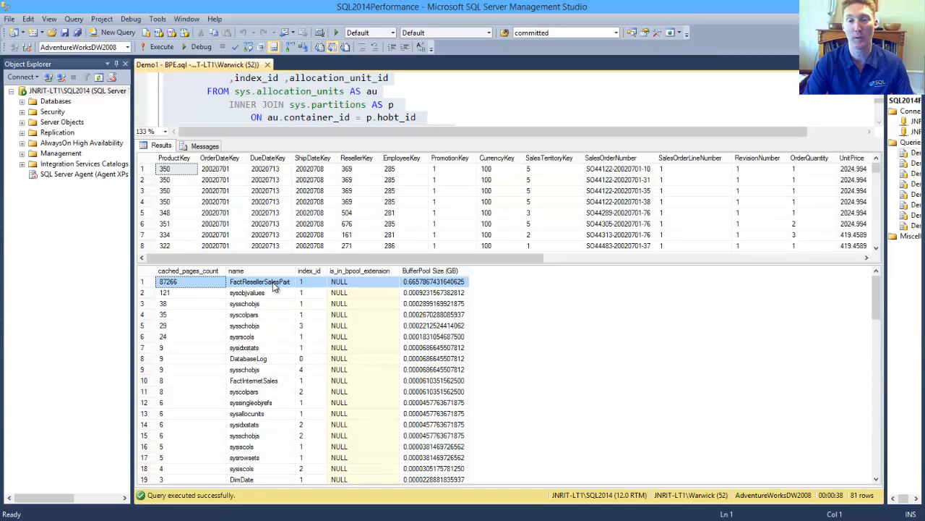
mouse_move(427, 290)
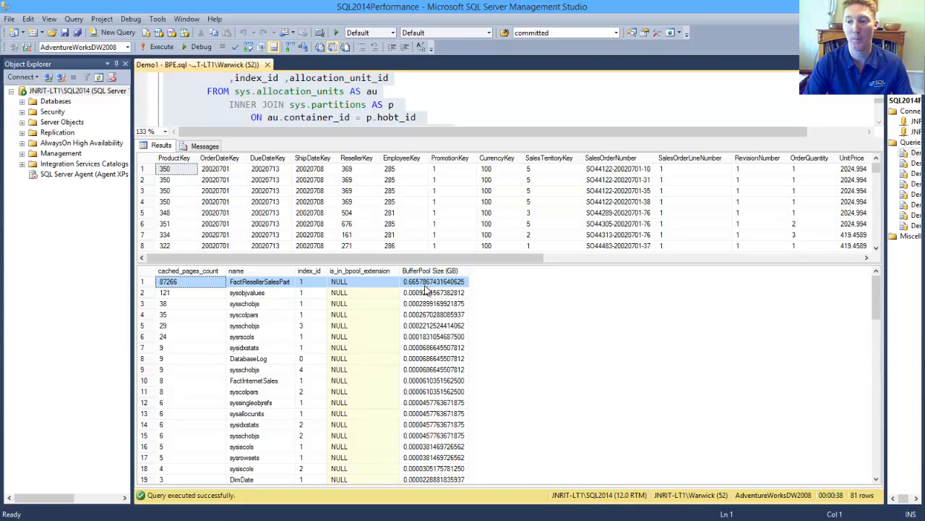
mouse_move(384, 290)
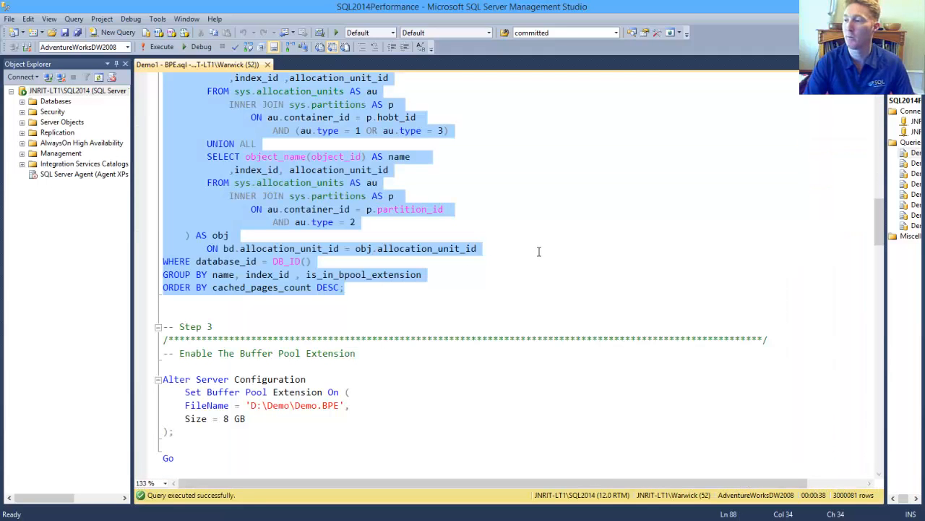
mouse_move(879, 221)
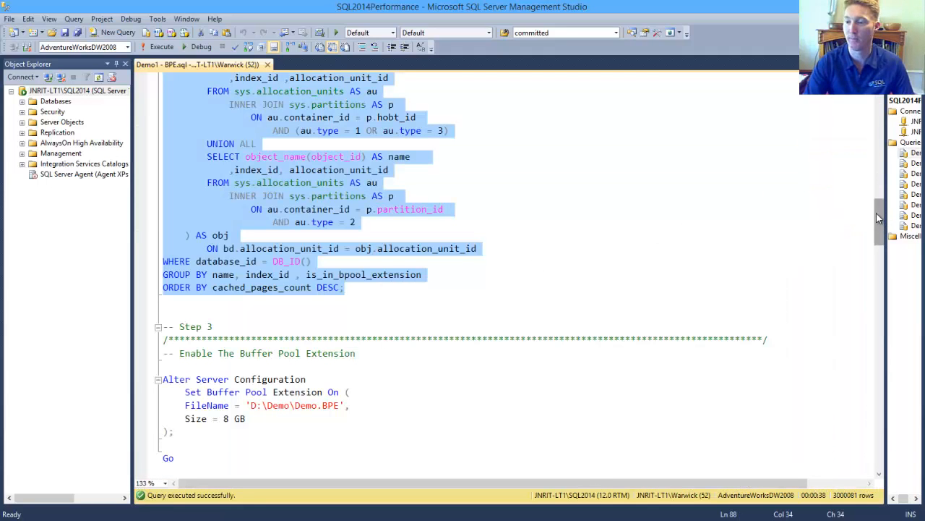
Enable an 8 GB buffer pool extension at D:\Demo\Demo.BPE and confirm its configuration
scroll(down, 3)
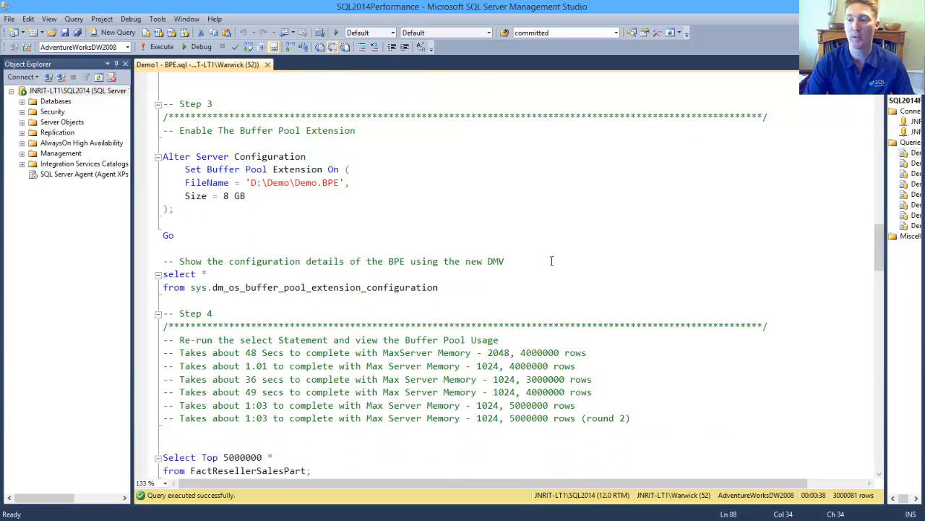
mouse_move(199, 175)
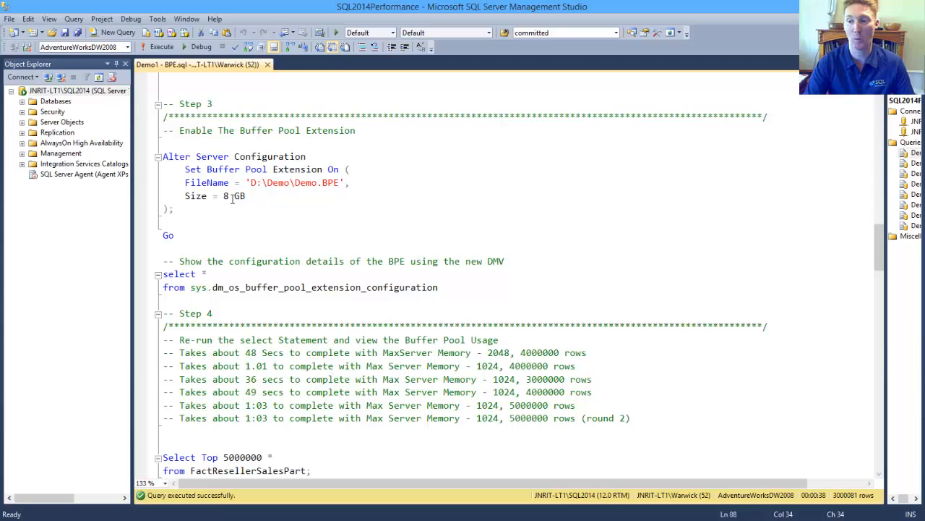
drag(164, 249, 438, 287)
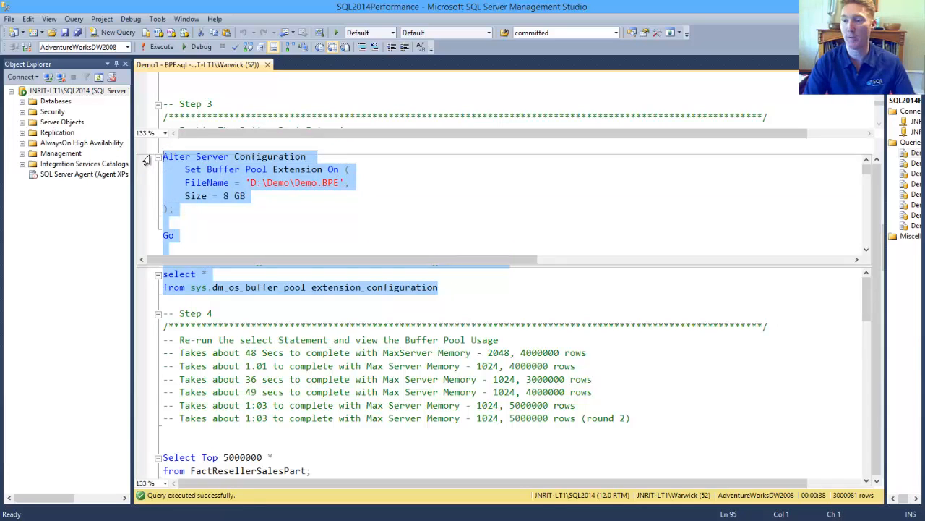
click(161, 46)
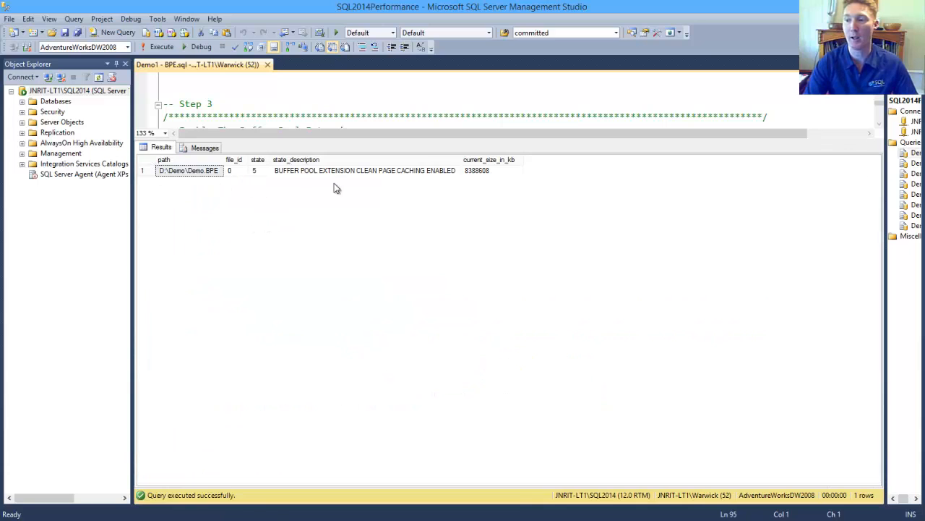
click(492, 170)
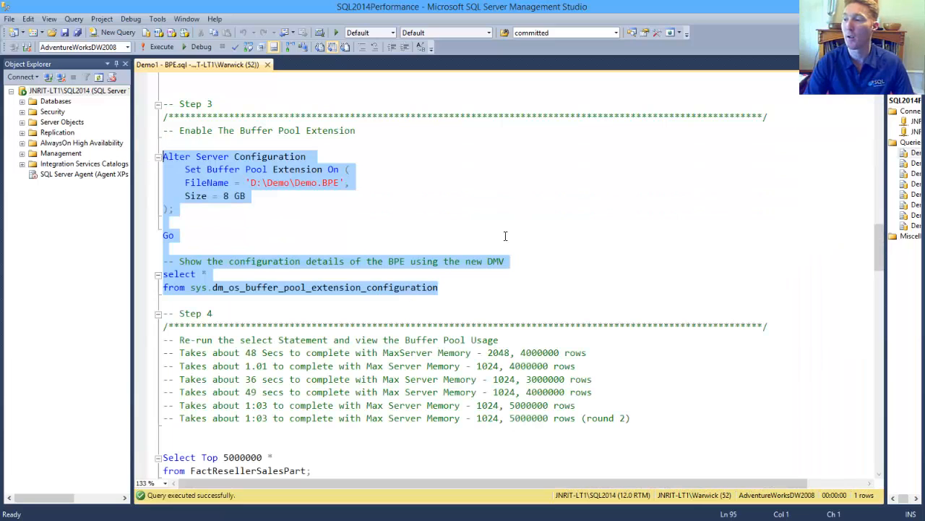
scroll(down, 3)
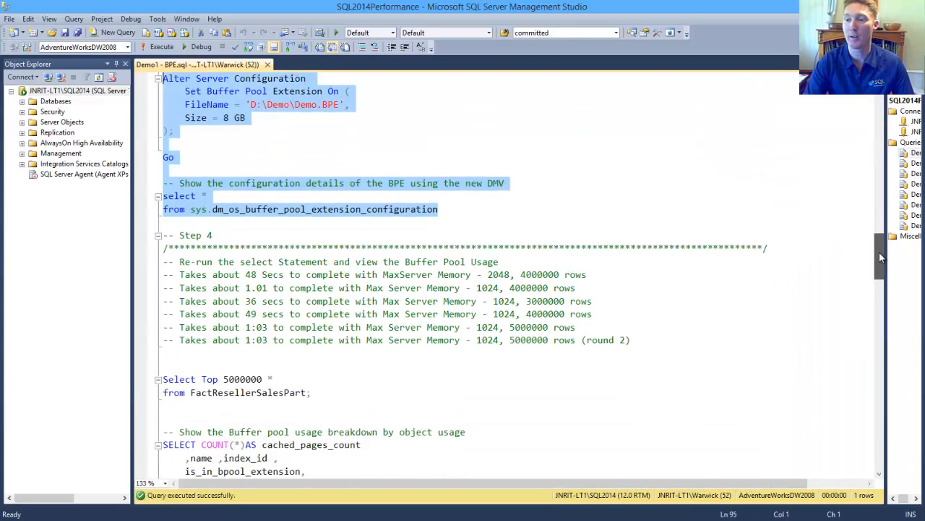
scroll(down, 3)
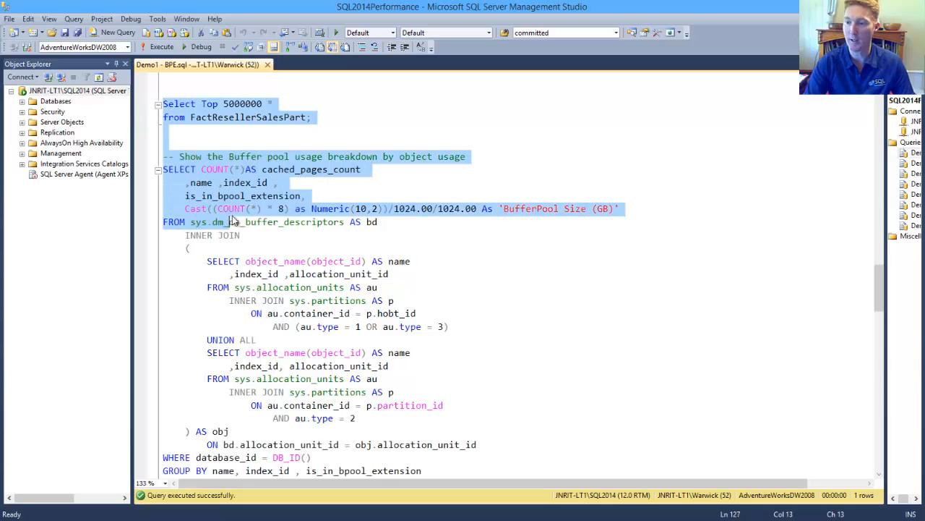
scroll(down, 3)
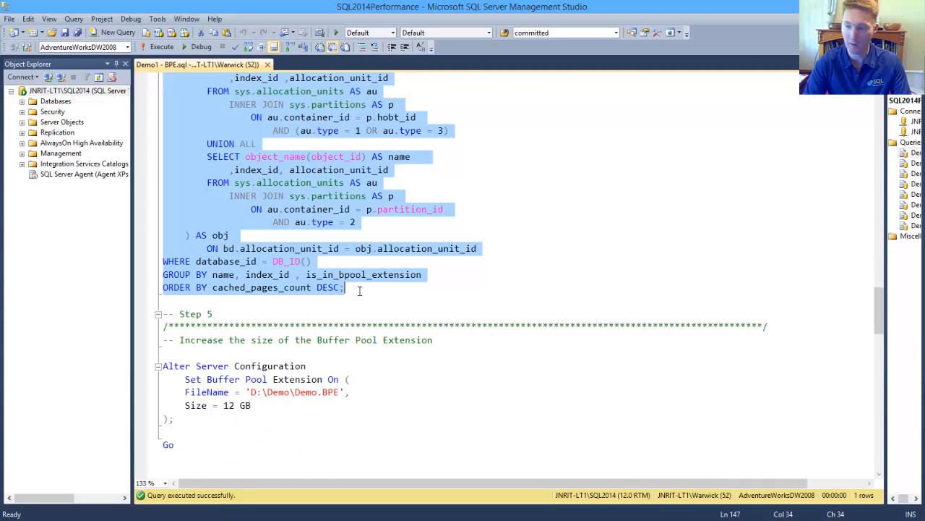
Read 5,000,000 FactResellerSalesPart rows and show 43 pages cached in the extension
click(161, 46)
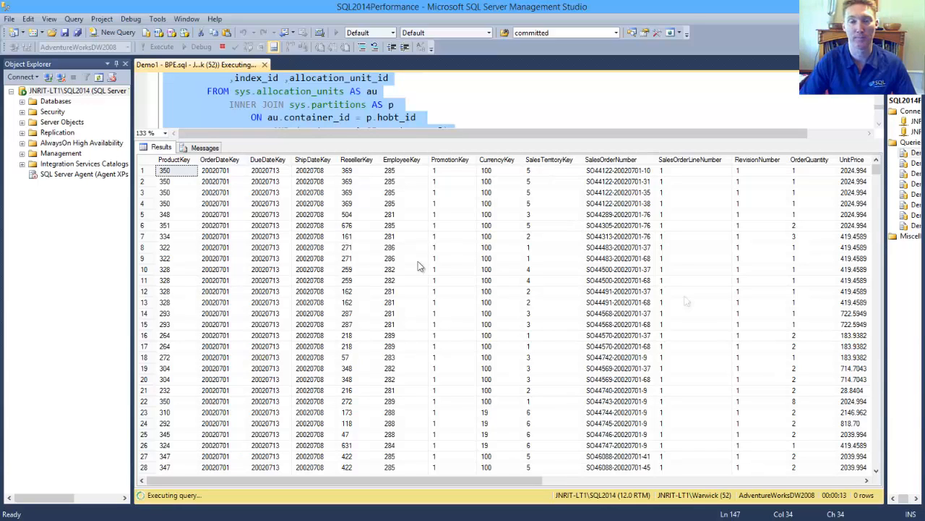
mouse_move(687, 301)
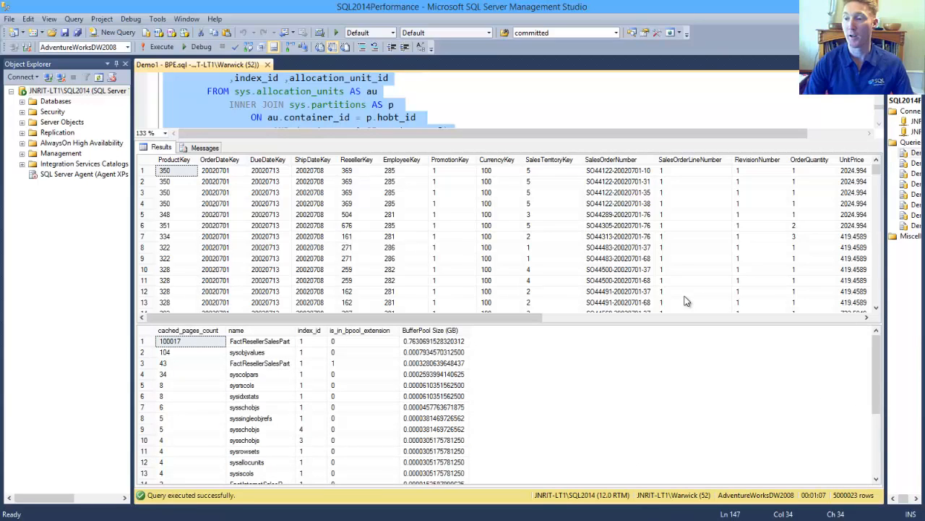
mouse_move(663, 320)
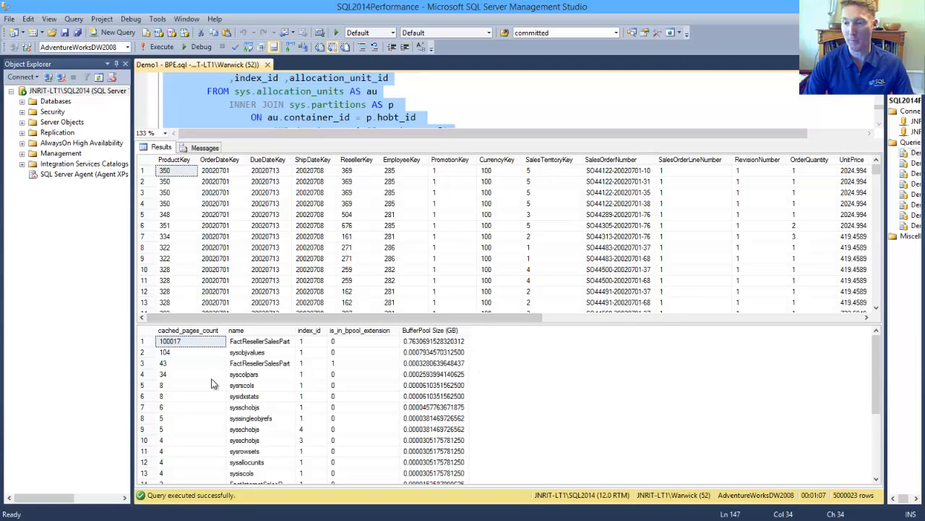
mouse_move(312, 366)
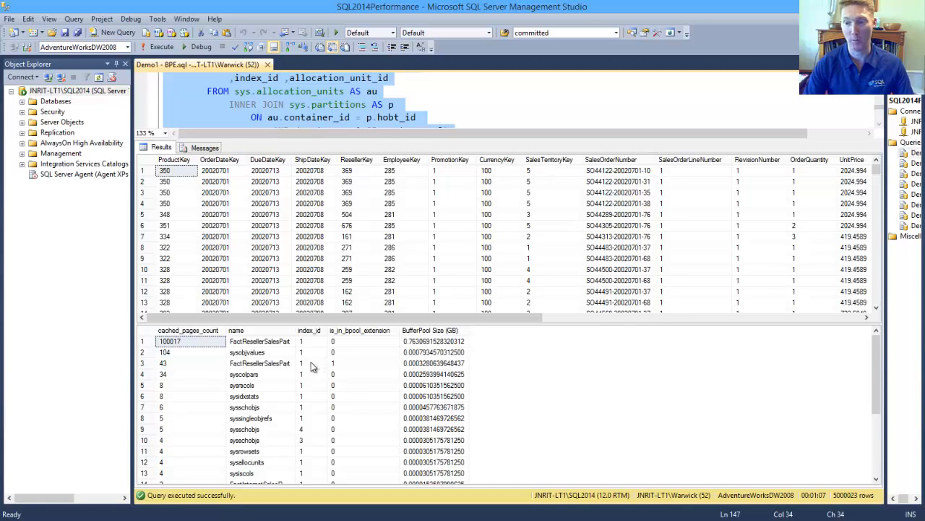
mouse_move(168, 366)
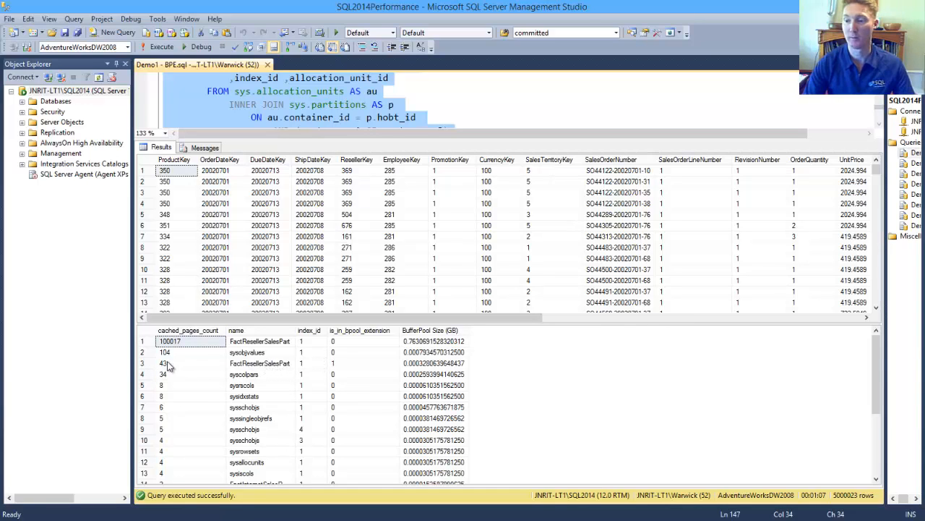
click(170, 363)
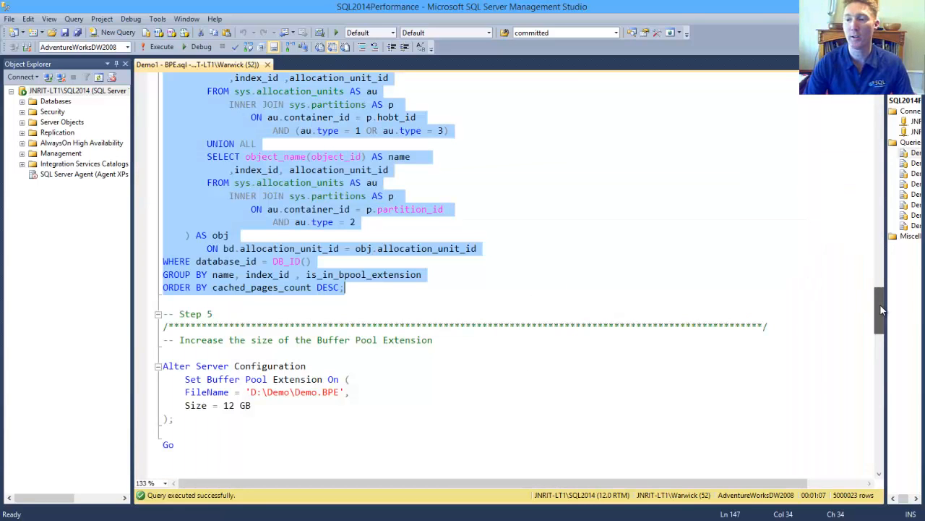
Attempt resizing the buffer pool extension directly to 12 GB, which fails with errors
scroll(down, 3)
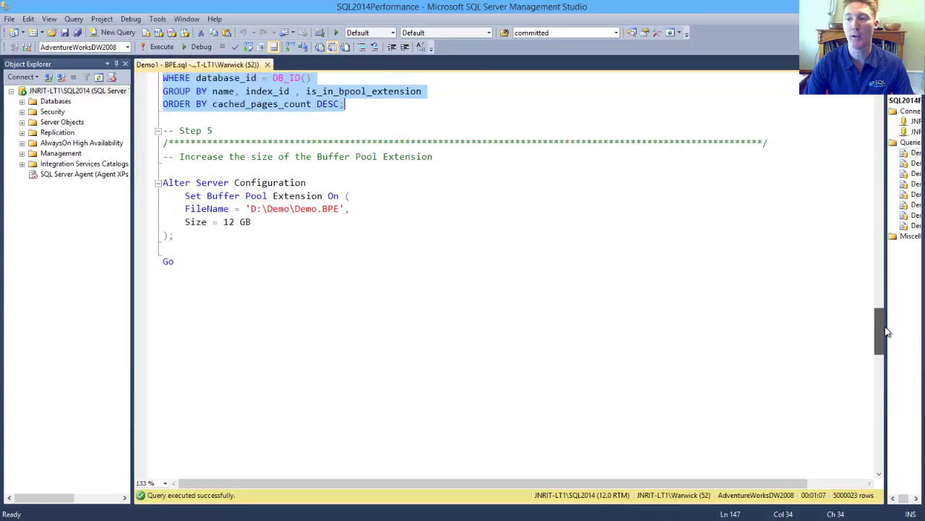
scroll(up, 3)
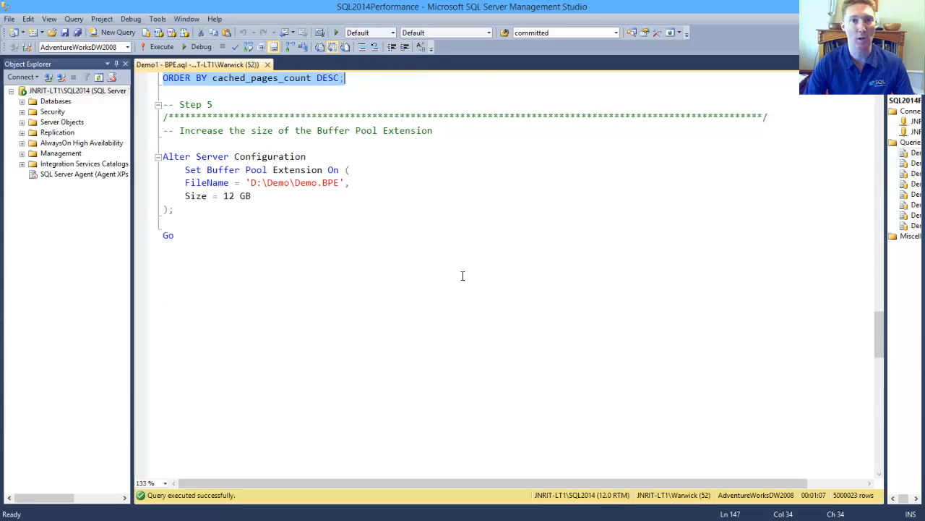
mouse_move(306, 228)
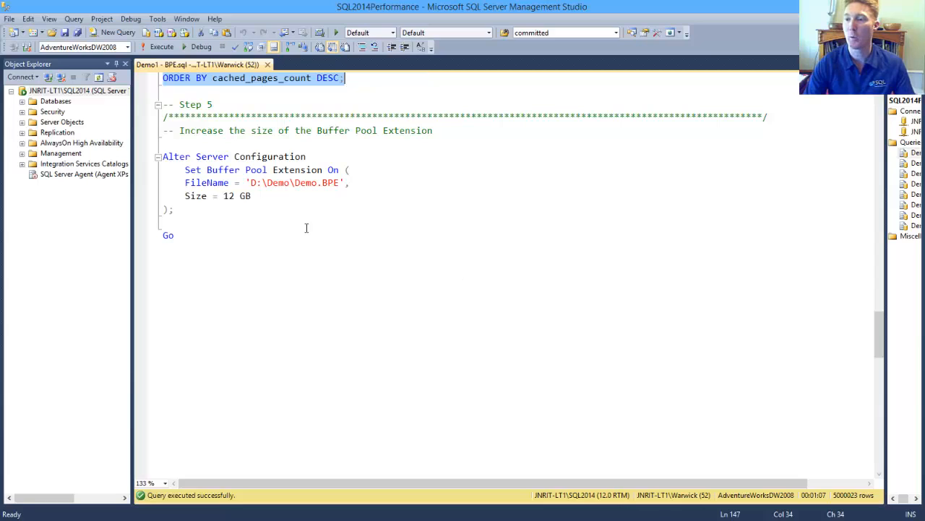
mouse_move(316, 182)
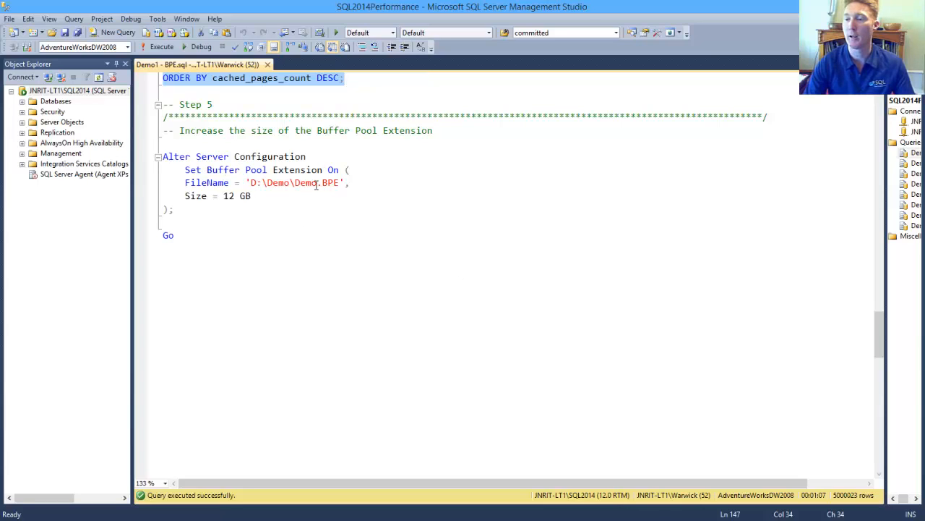
drag(163, 156, 173, 238)
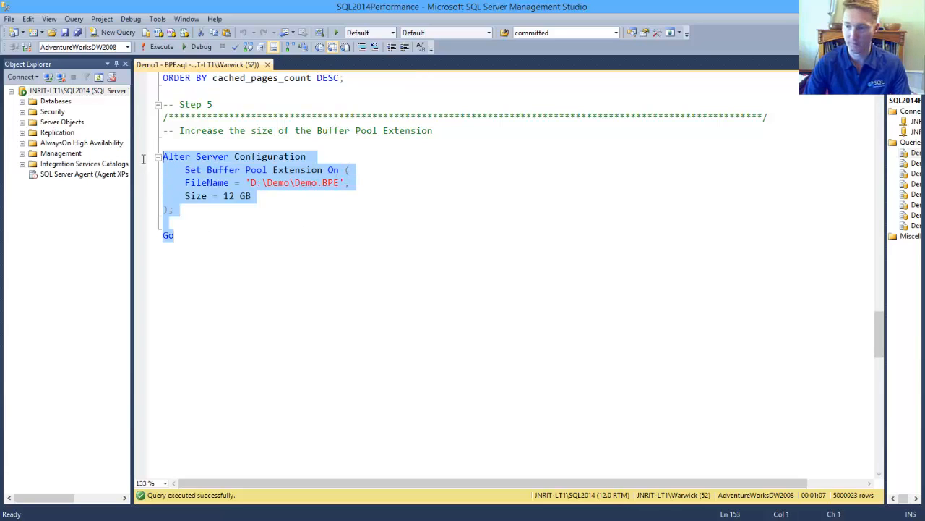
click(162, 46)
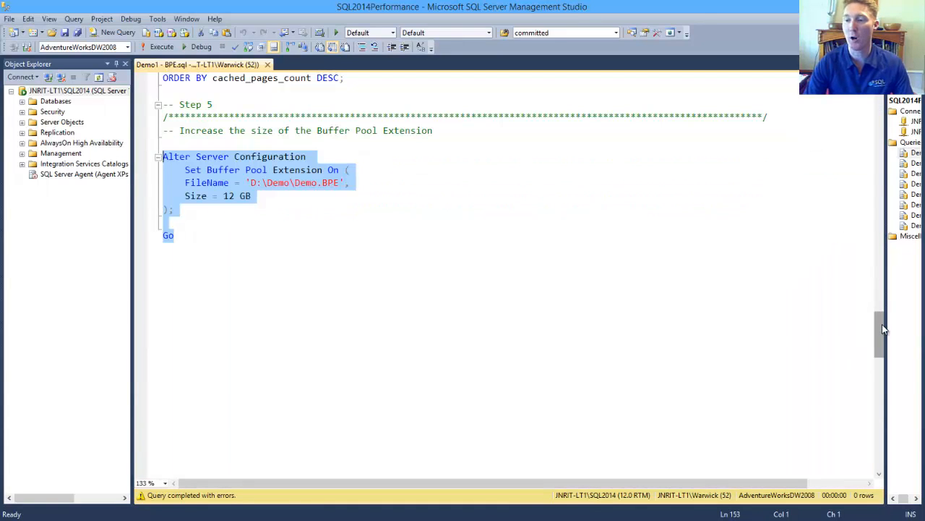
scroll(down, 3)
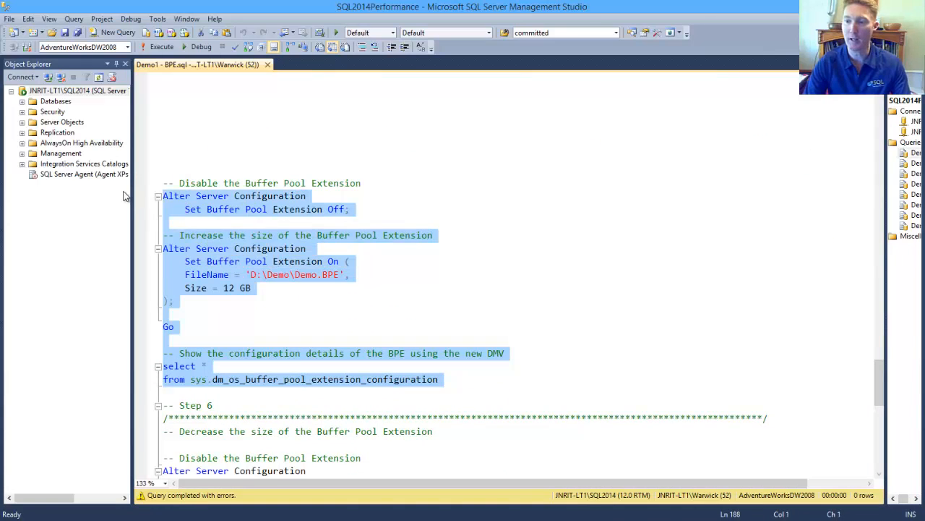
Disable and re-enable the extension at 12 GB, then try a rejected 4 GB resize
click(161, 46)
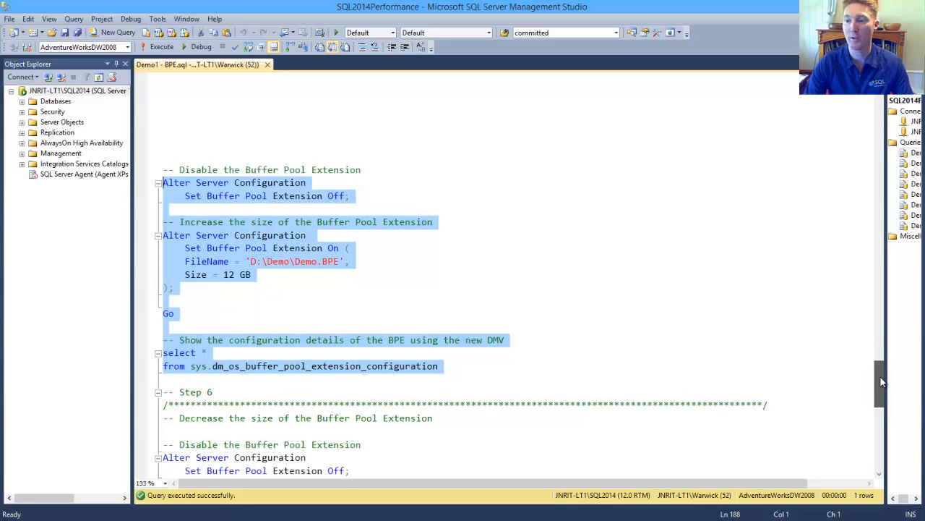
scroll(down, 3)
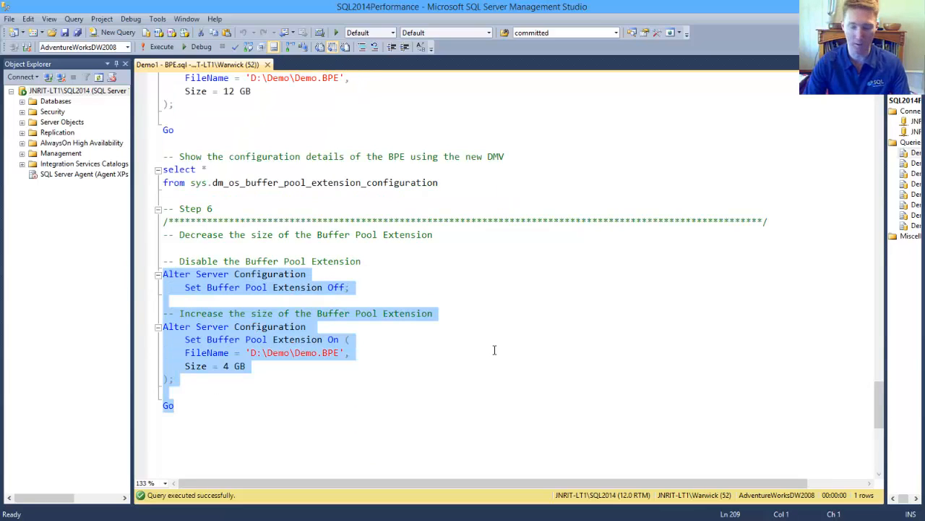
click(161, 46)
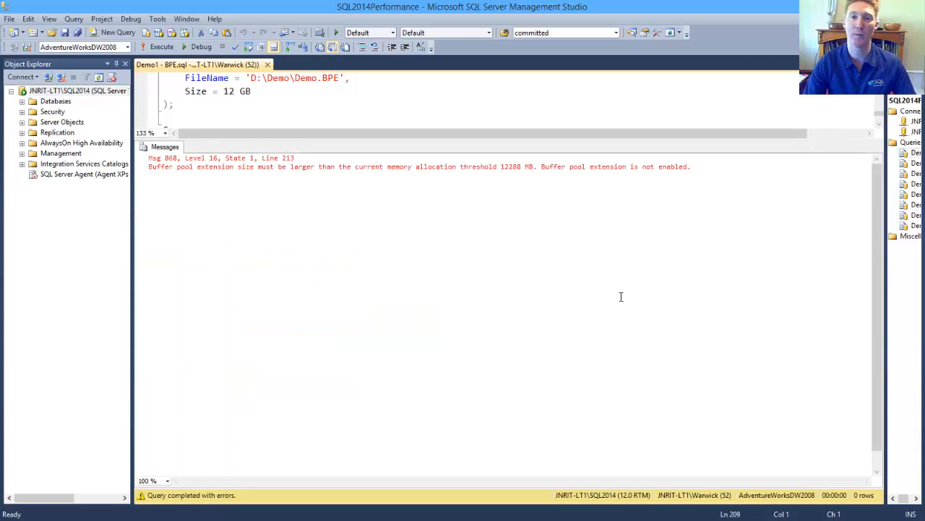
mouse_move(764, 247)
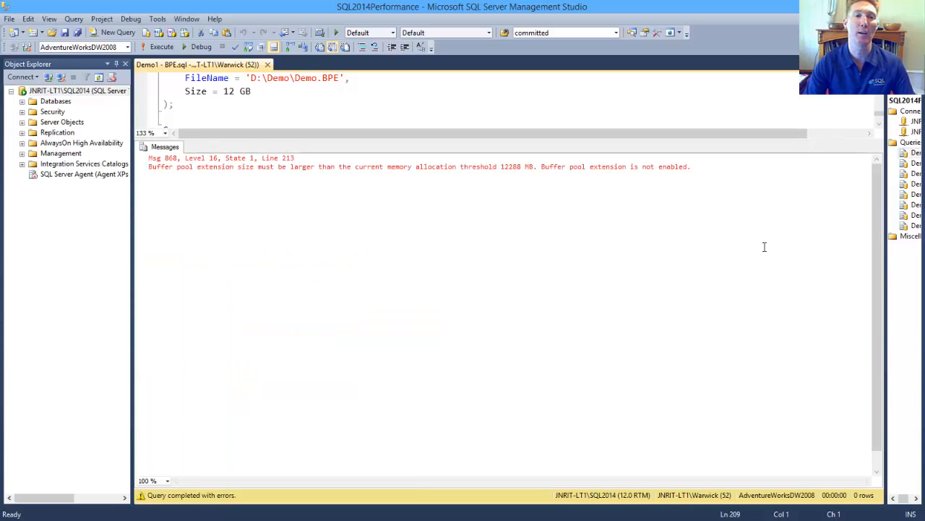